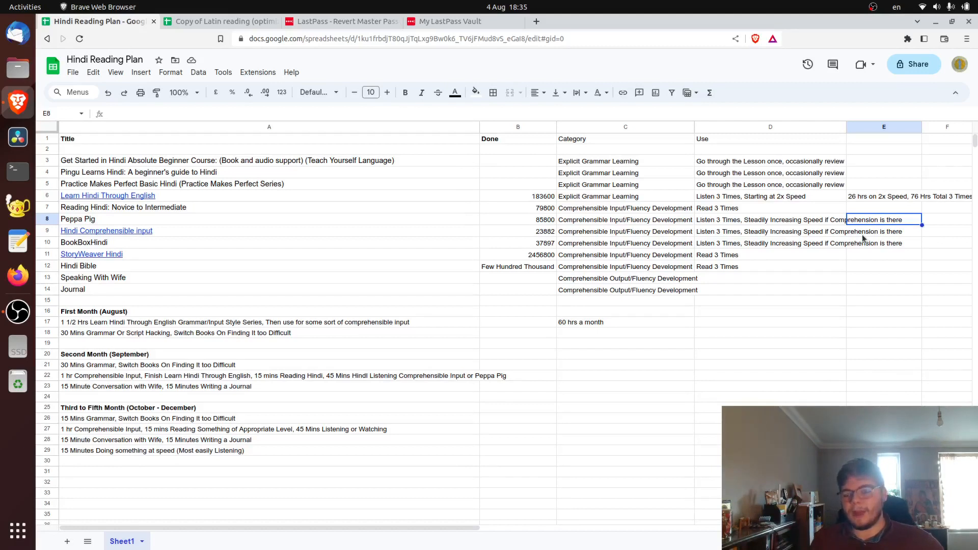
{"action": "mouse_move", "coordinate": [971, 157]}
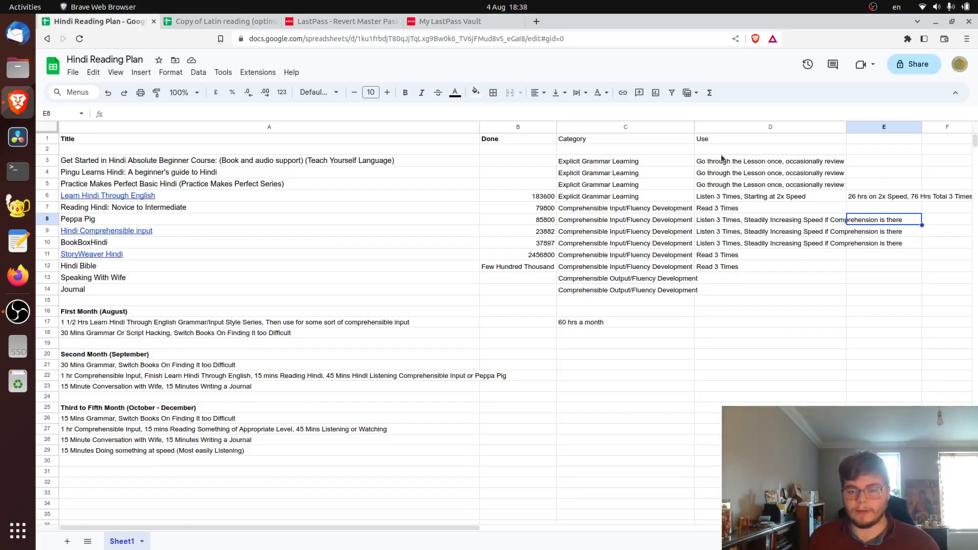
{"action": "mouse_move", "coordinate": [312, 212]}
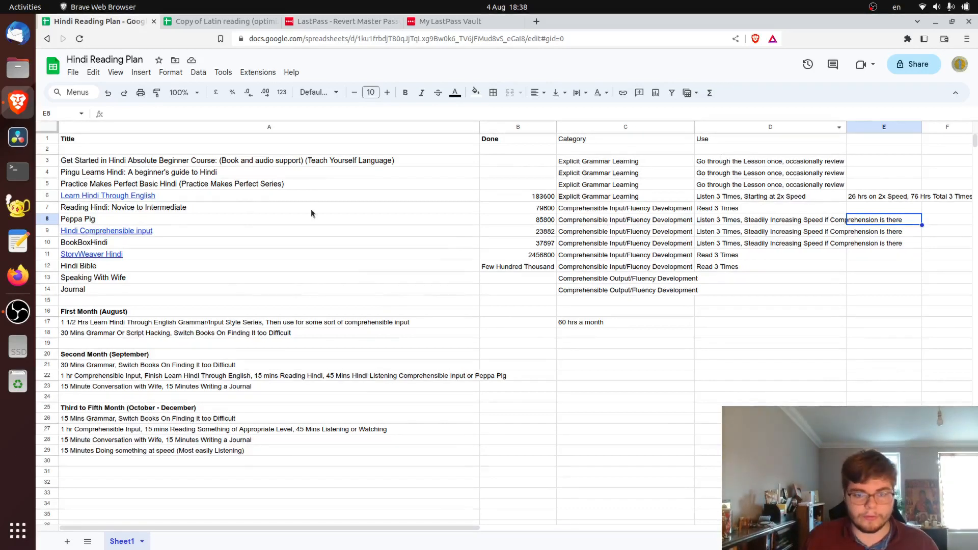
{"action": "mouse_move", "coordinate": [367, 282]}
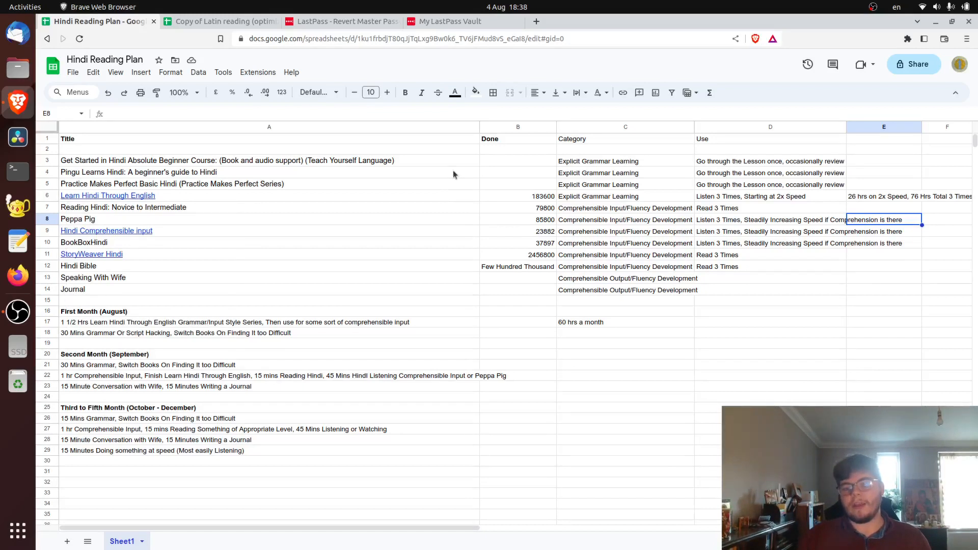
{"action": "mouse_move", "coordinate": [559, 210]}
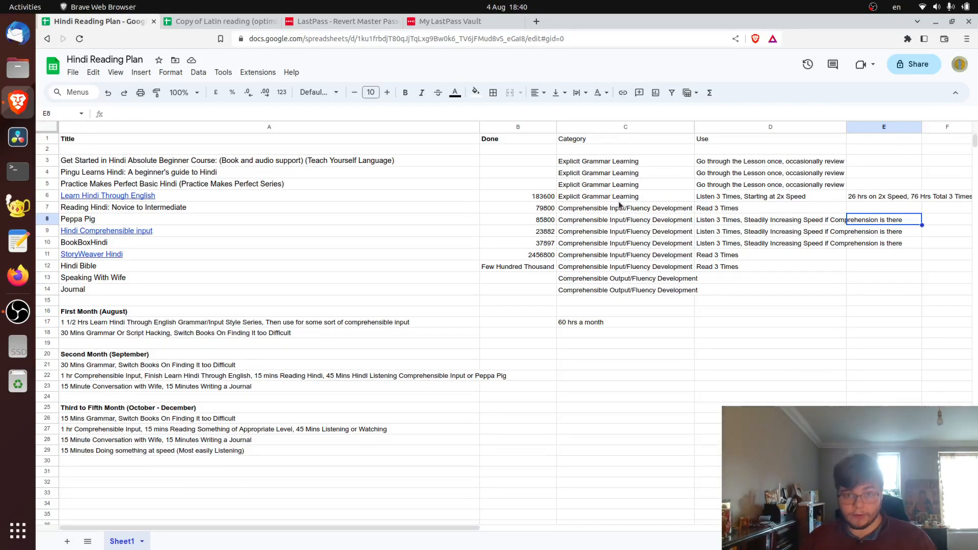
{"action": "mouse_move", "coordinate": [651, 209]}
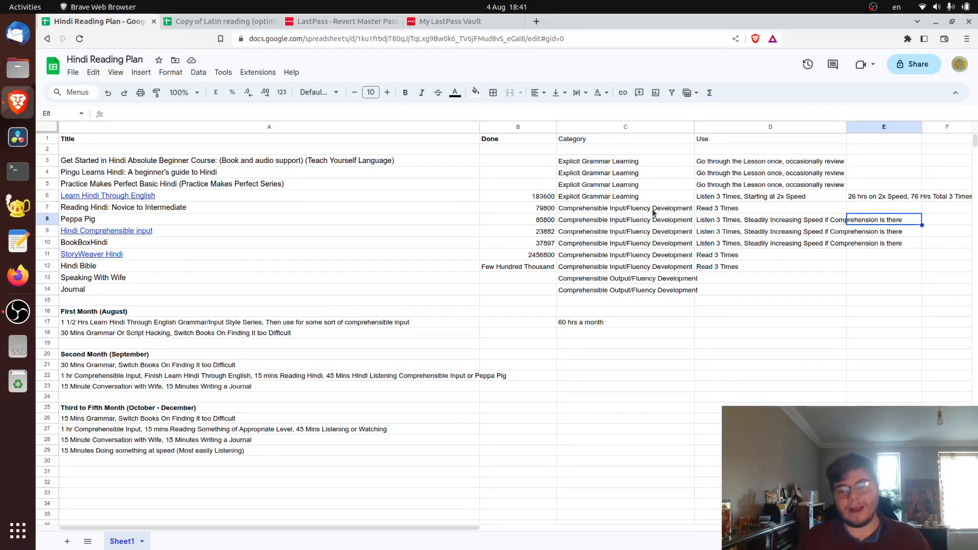
{"action": "mouse_move", "coordinate": [655, 285]}
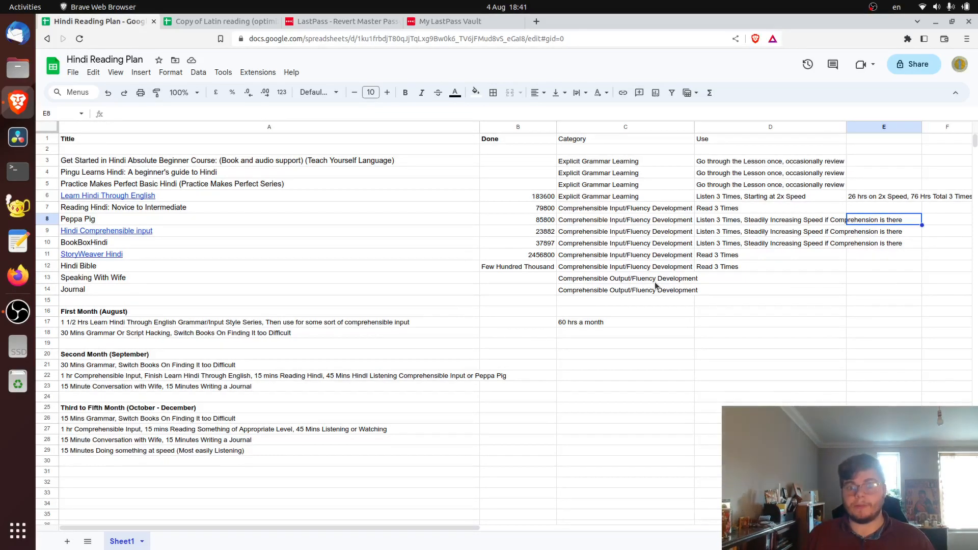
{"action": "mouse_move", "coordinate": [678, 288]}
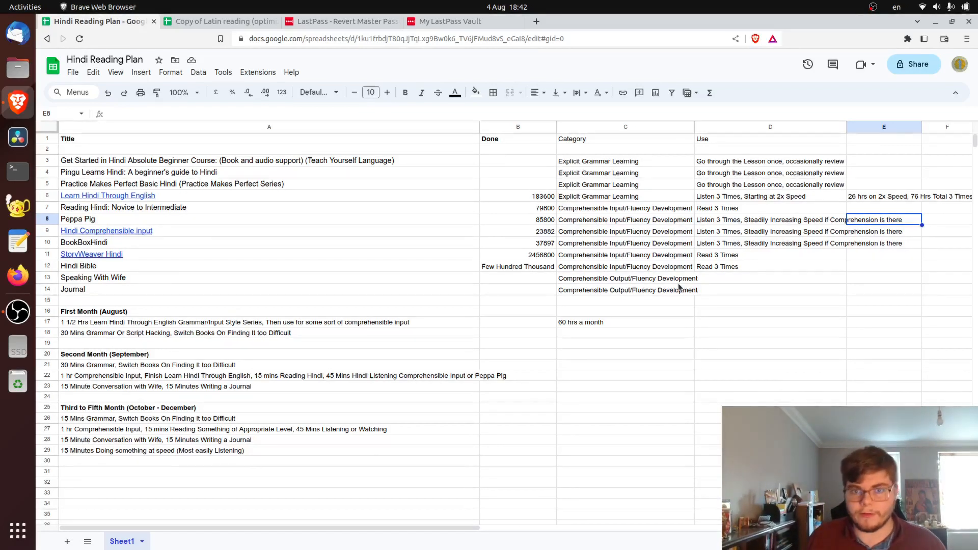
{"action": "mouse_move", "coordinate": [653, 293]}
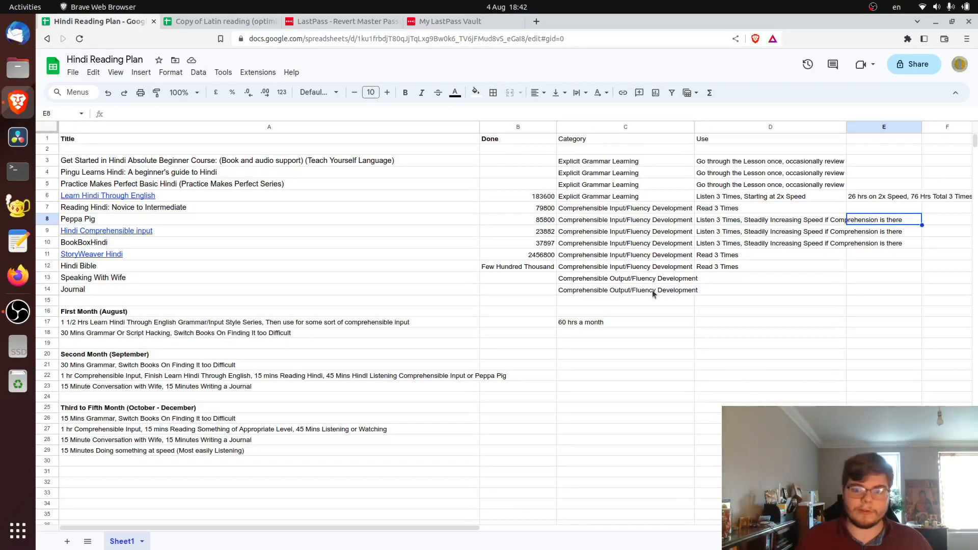
{"action": "mouse_move", "coordinate": [689, 289]}
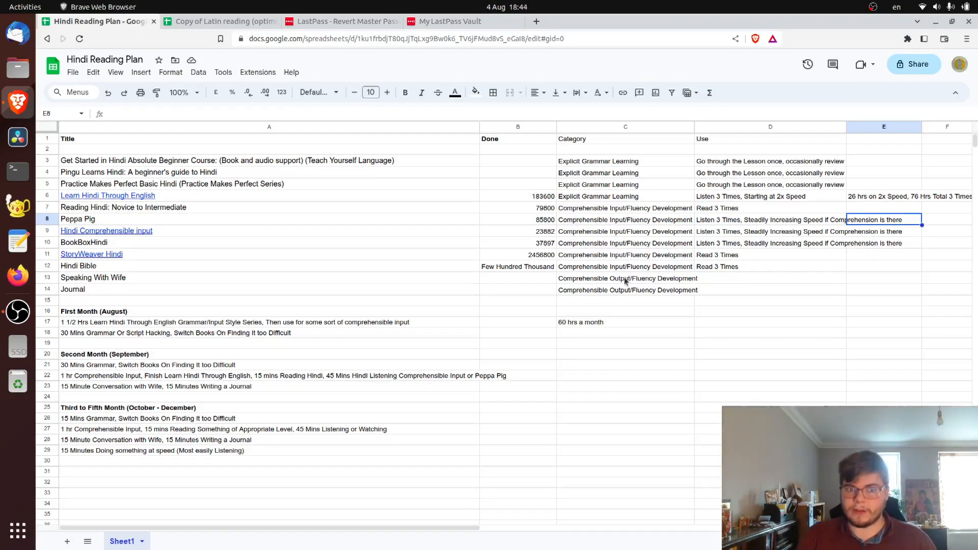
{"action": "mouse_move", "coordinate": [635, 267]}
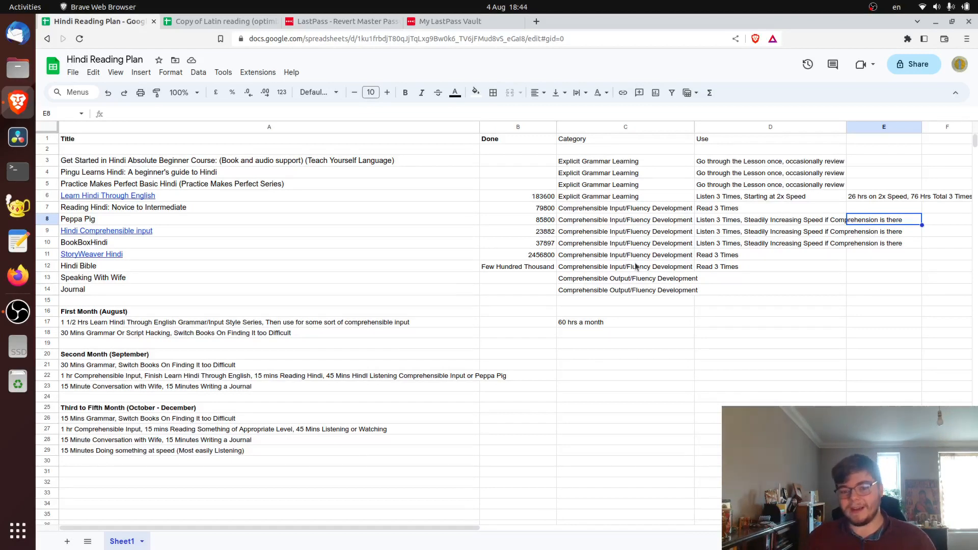
{"action": "mouse_move", "coordinate": [605, 248]}
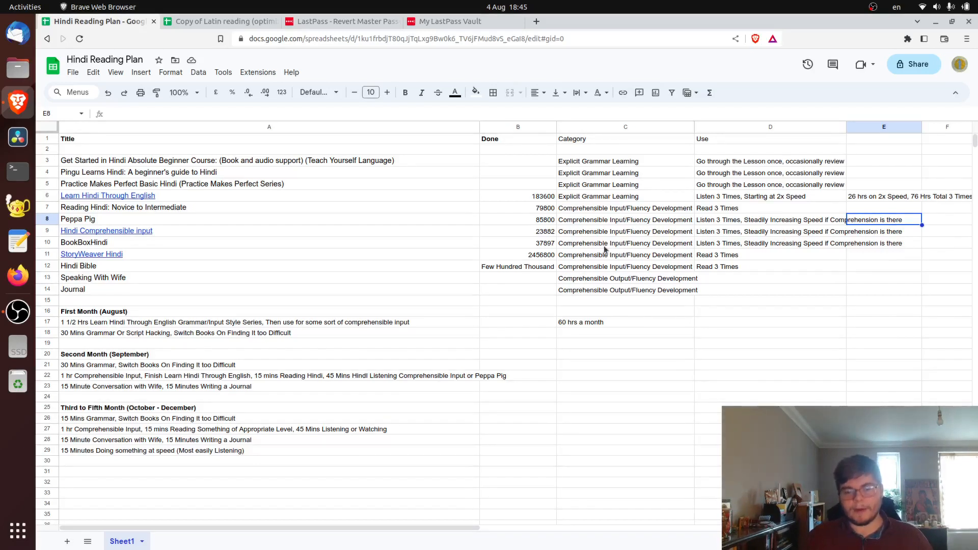
{"action": "mouse_move", "coordinate": [485, 267]}
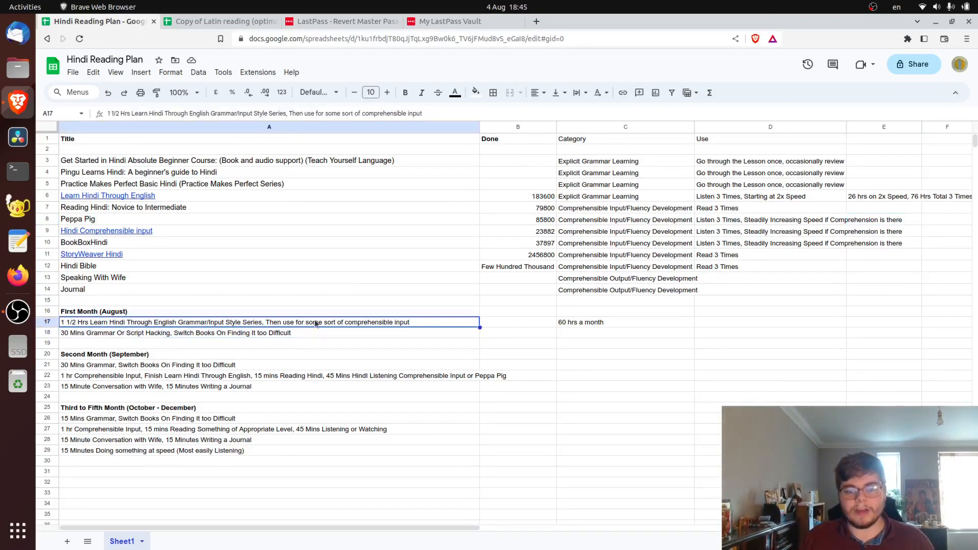
{"action": "mouse_move", "coordinate": [320, 334]}
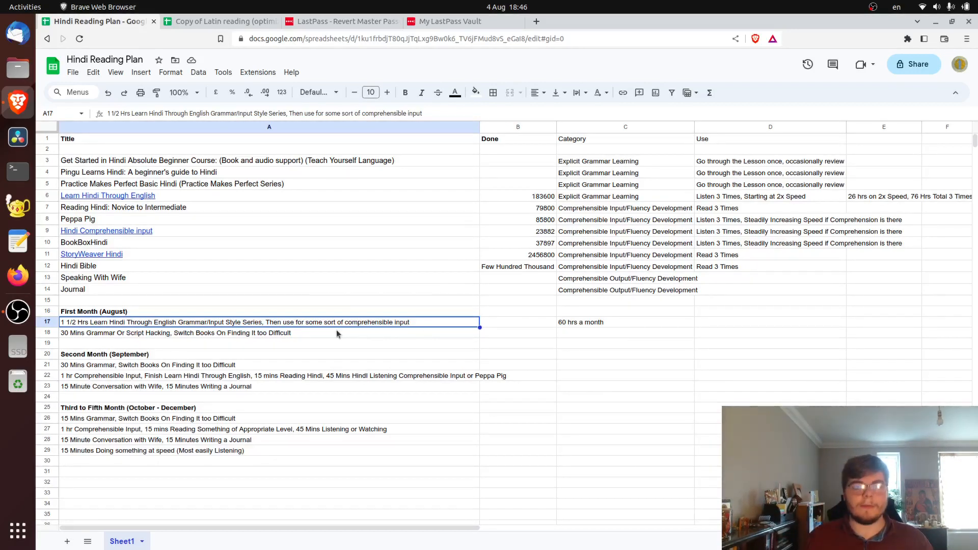
{"action": "mouse_move", "coordinate": [324, 318]}
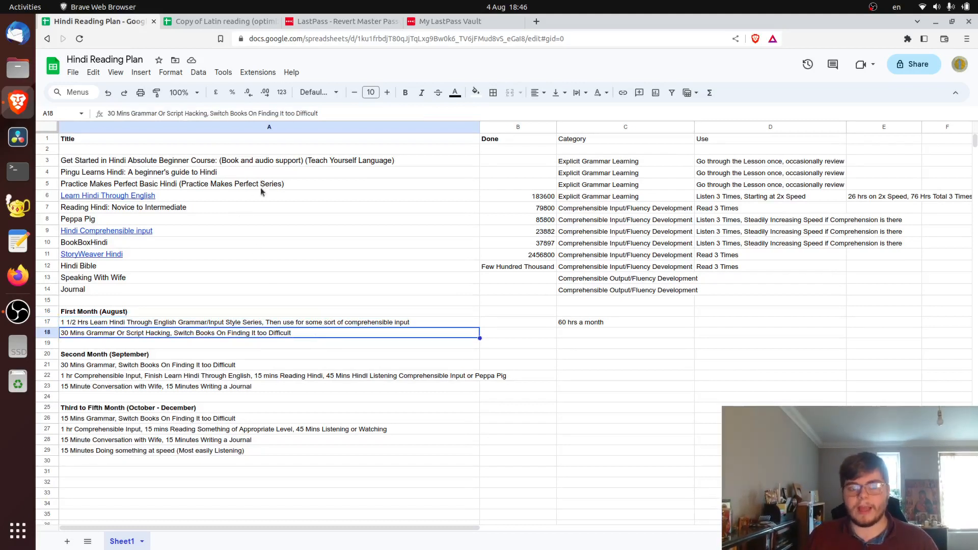
{"action": "mouse_move", "coordinate": [179, 222]}
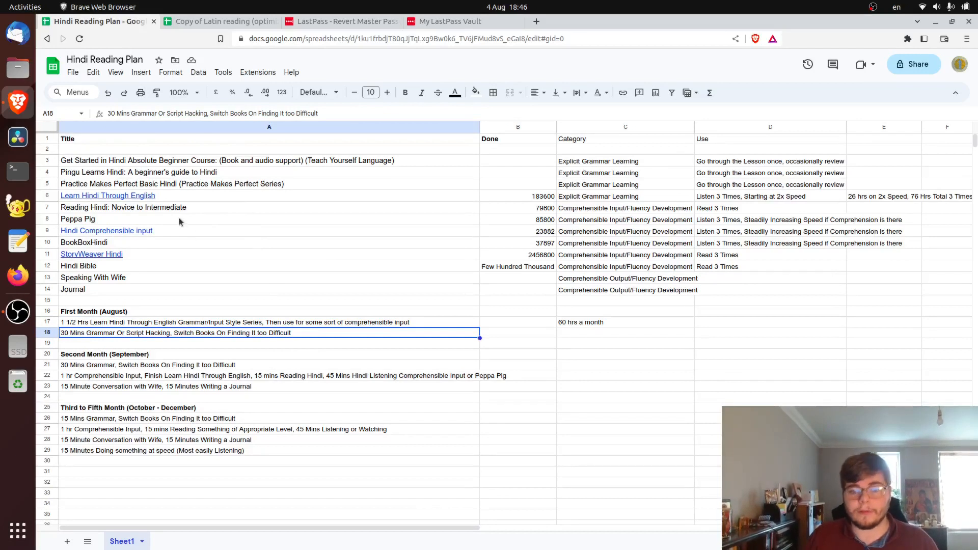
{"action": "mouse_move", "coordinate": [148, 215]}
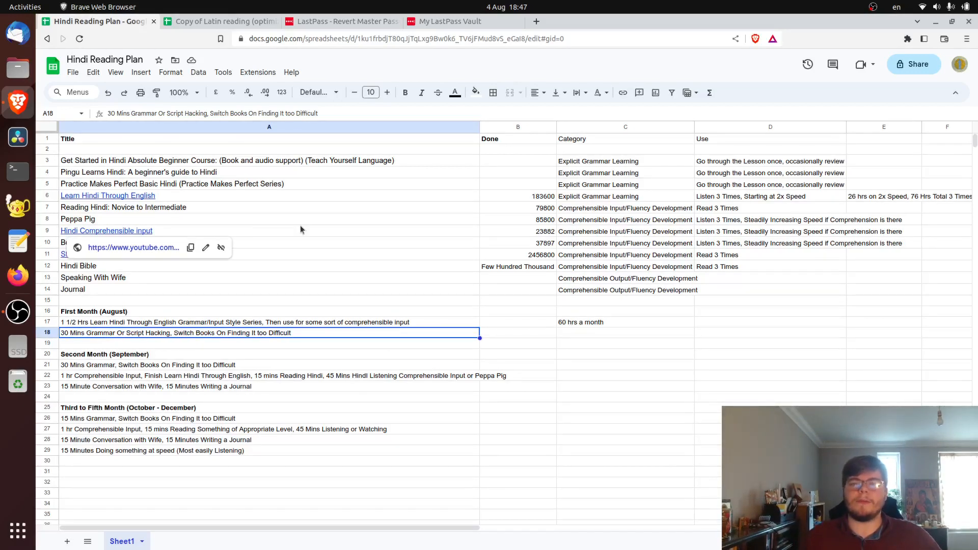
{"action": "mouse_move", "coordinate": [247, 234]}
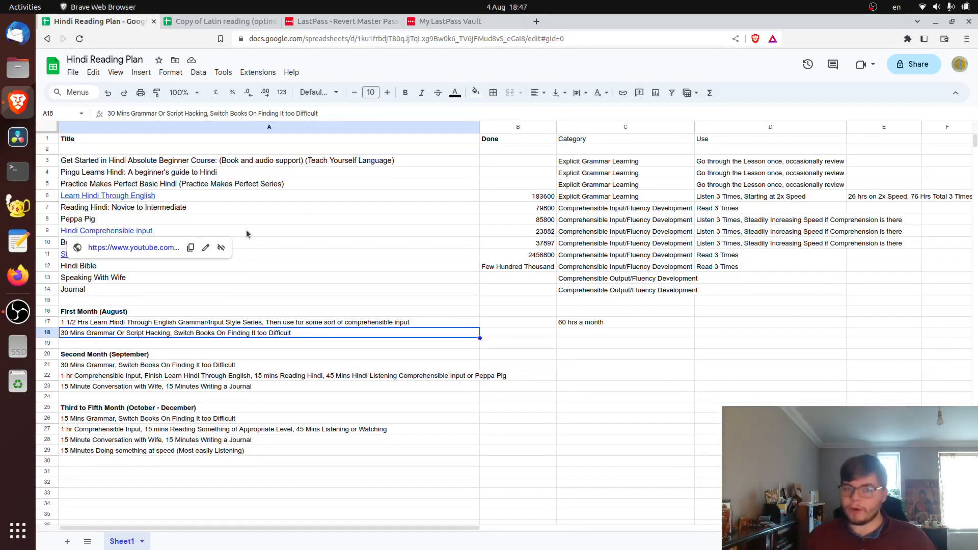
{"action": "mouse_move", "coordinate": [232, 250]}
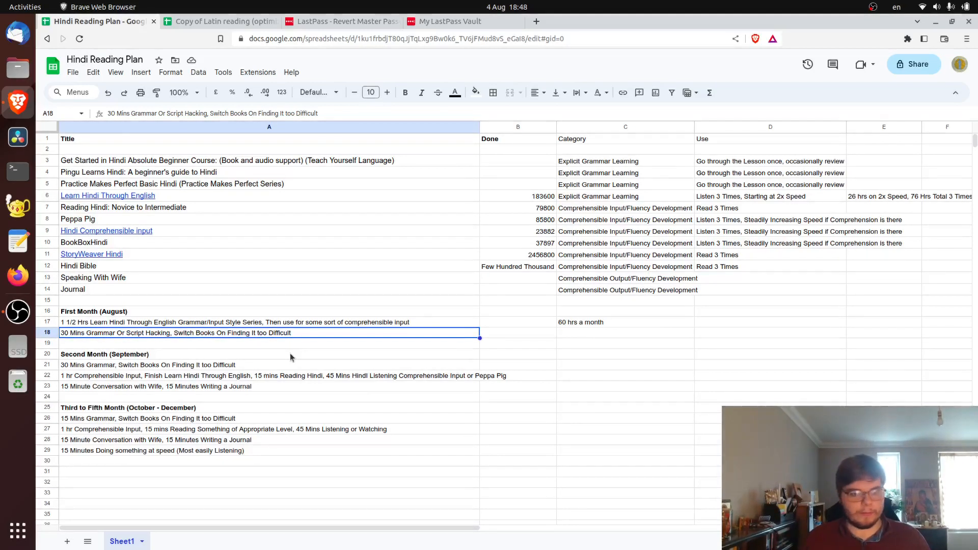
{"action": "mouse_move", "coordinate": [307, 357]}
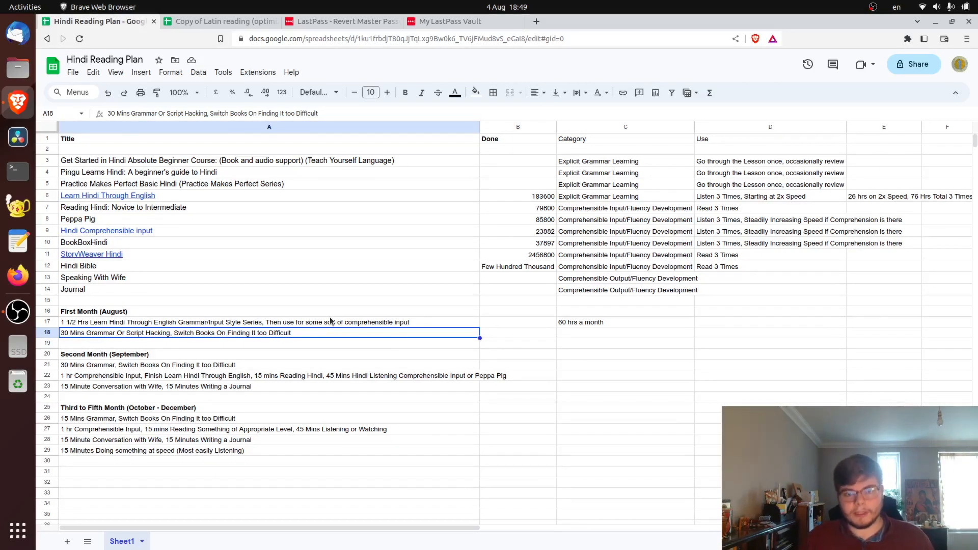
{"action": "mouse_move", "coordinate": [224, 191]}
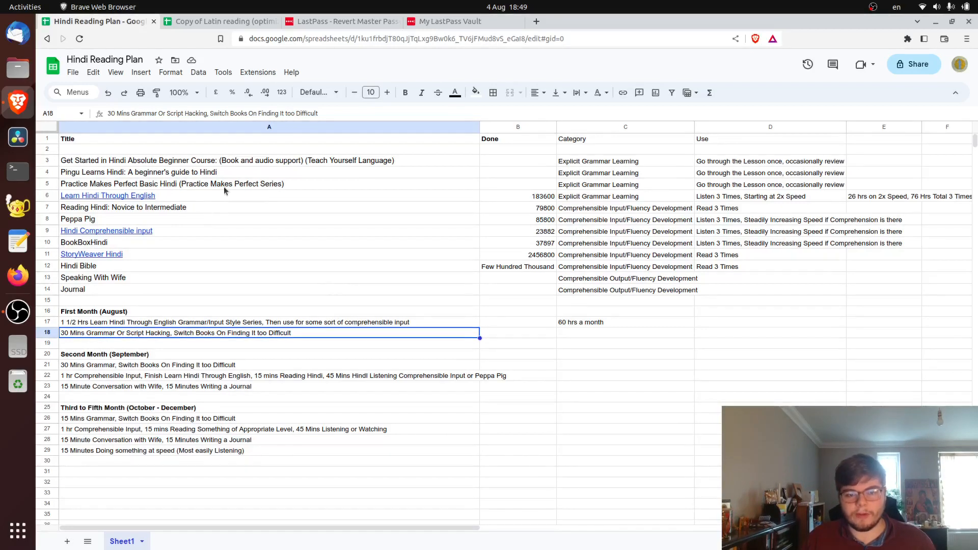
{"action": "mouse_move", "coordinate": [226, 173]}
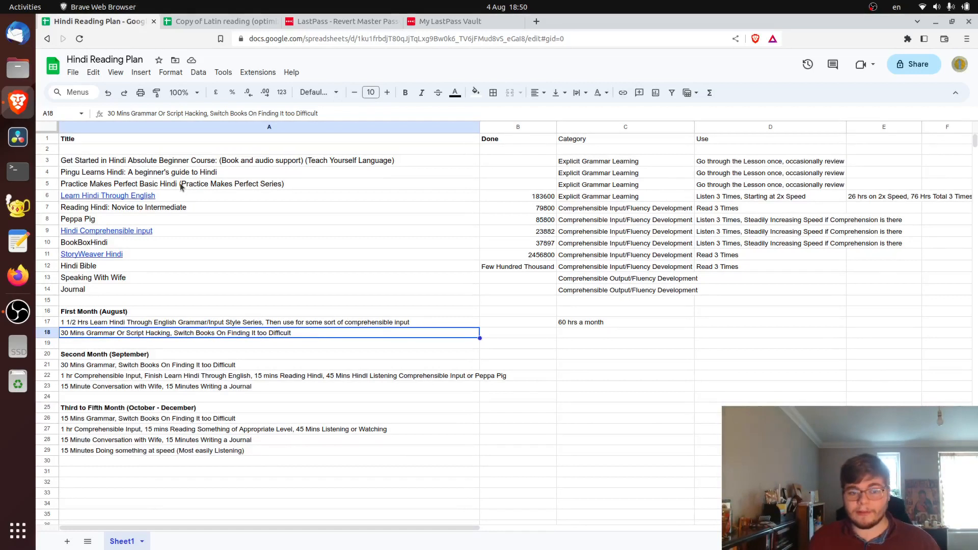
{"action": "mouse_move", "coordinate": [219, 163]}
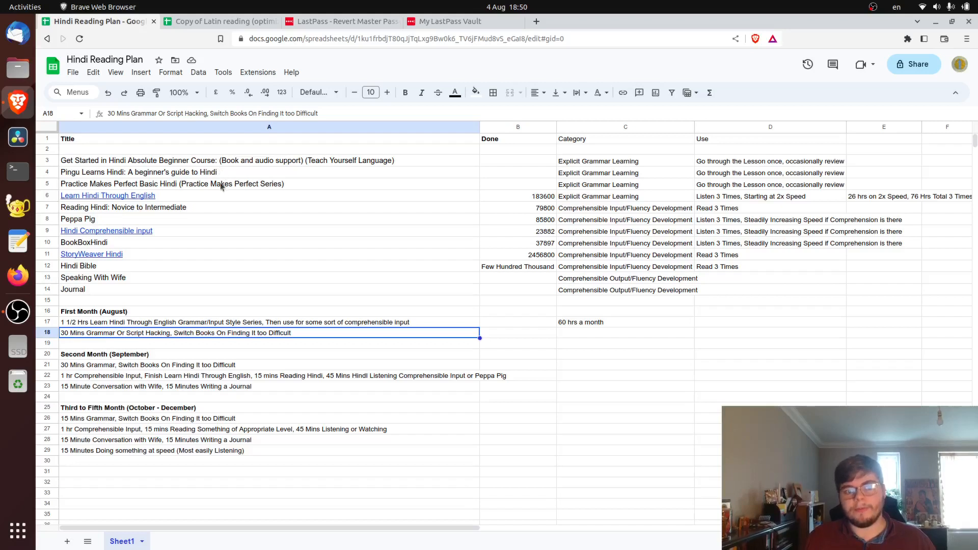
{"action": "mouse_move", "coordinate": [215, 172]}
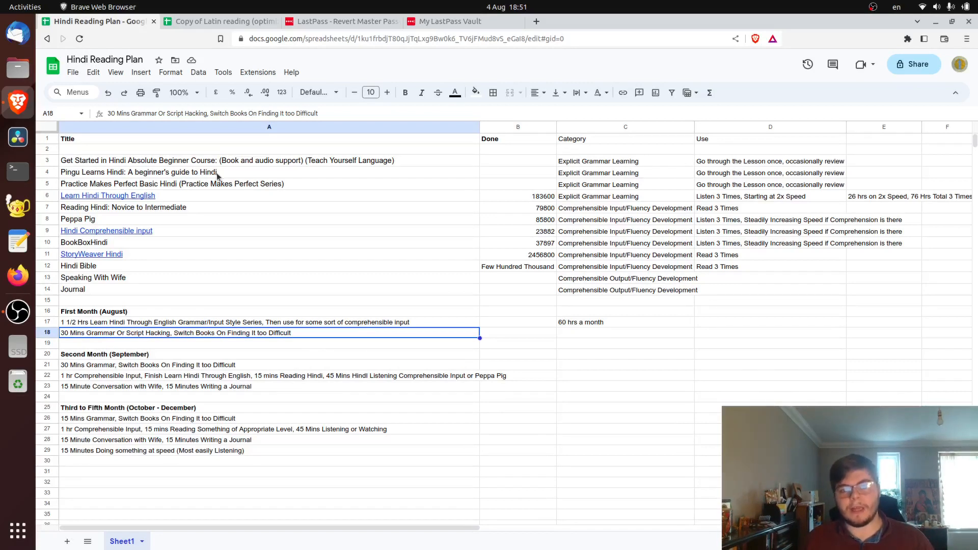
{"action": "left_click", "coordinate": [156, 172]}
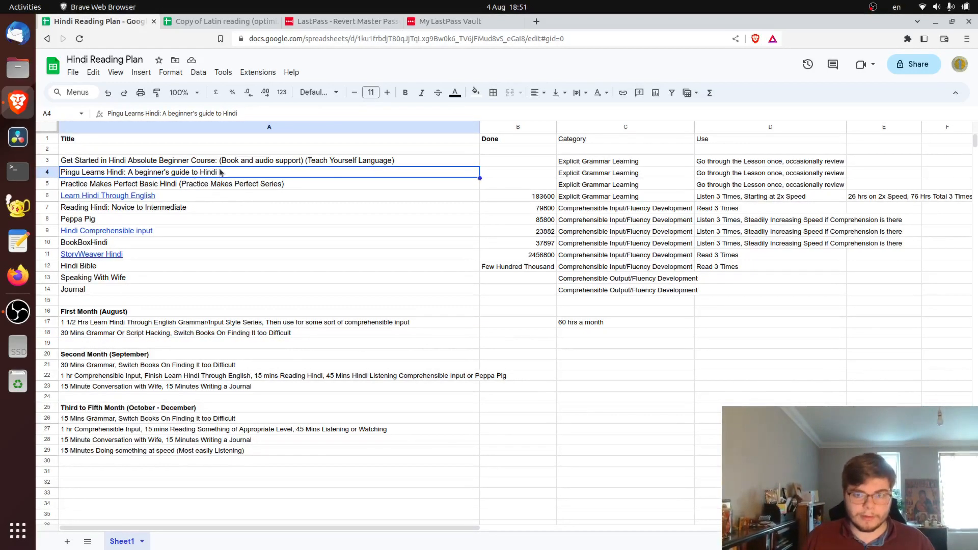
{"action": "left_click", "coordinate": [227, 160]}
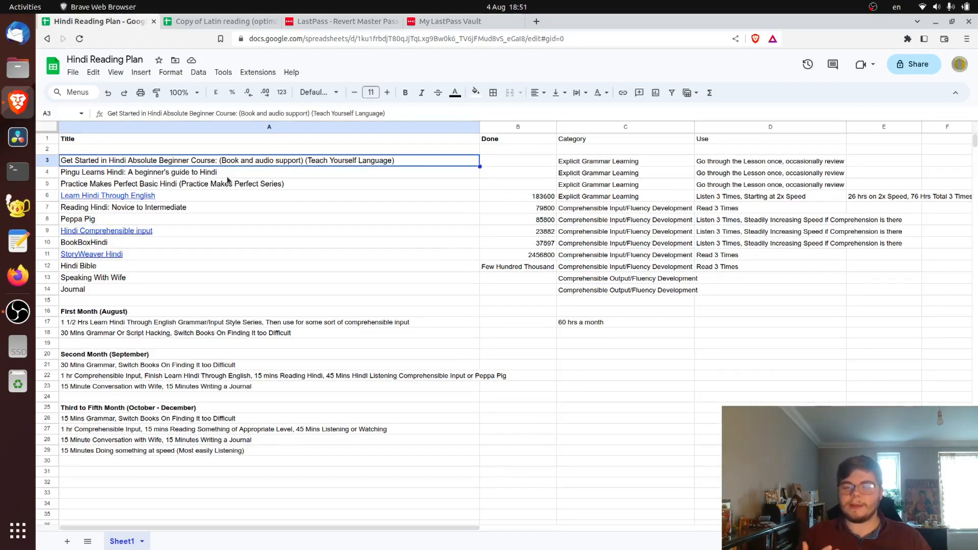
{"action": "mouse_move", "coordinate": [229, 192]}
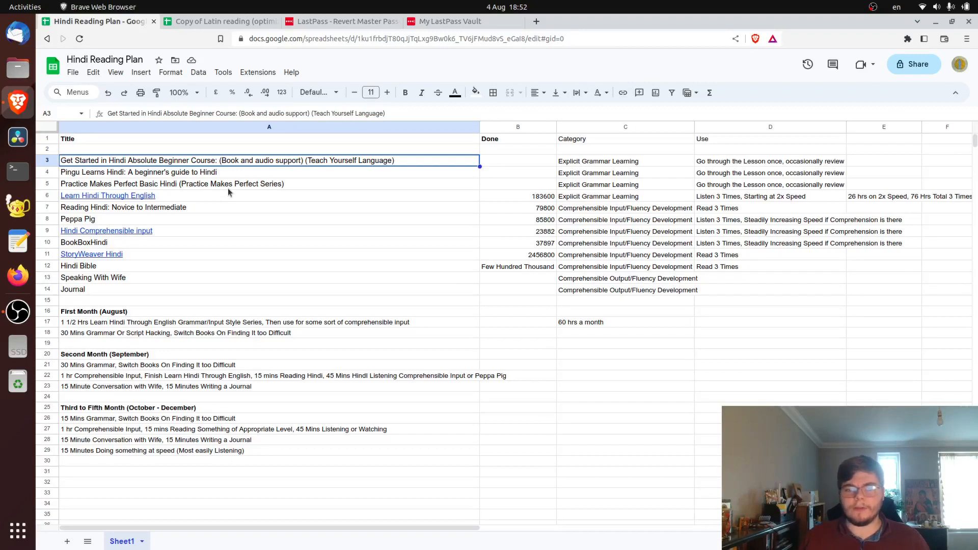
{"action": "mouse_move", "coordinate": [231, 173]}
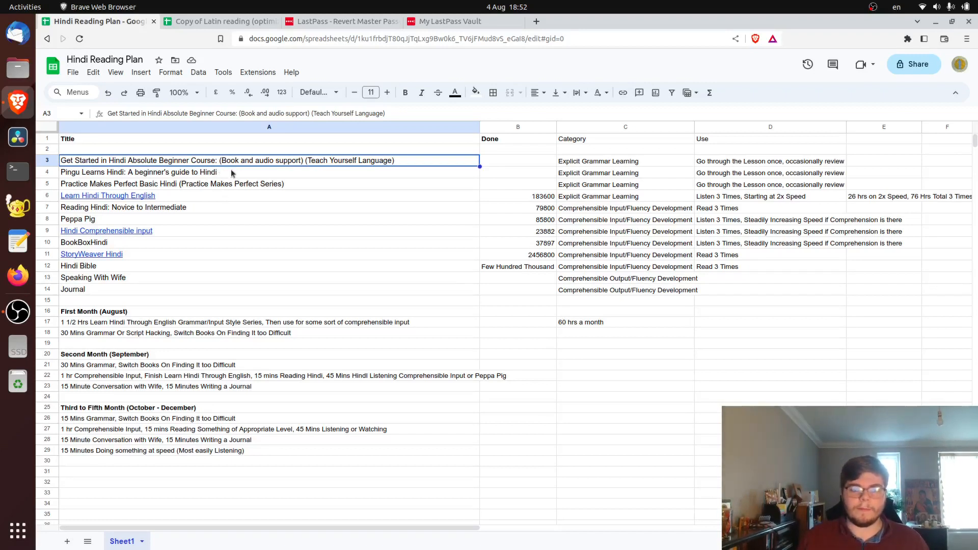
{"action": "mouse_move", "coordinate": [238, 180]}
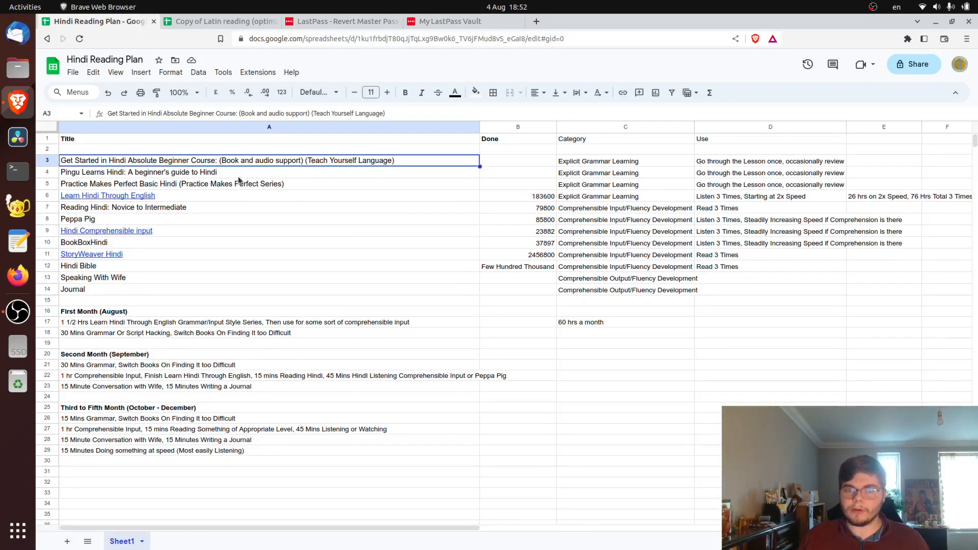
{"action": "left_click", "coordinate": [150, 172]}
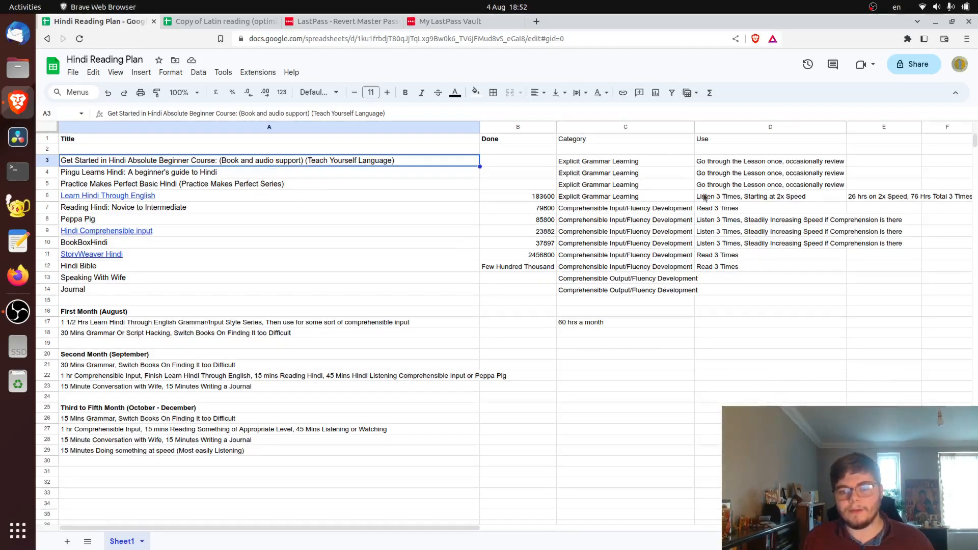
{"action": "mouse_move", "coordinate": [720, 201]}
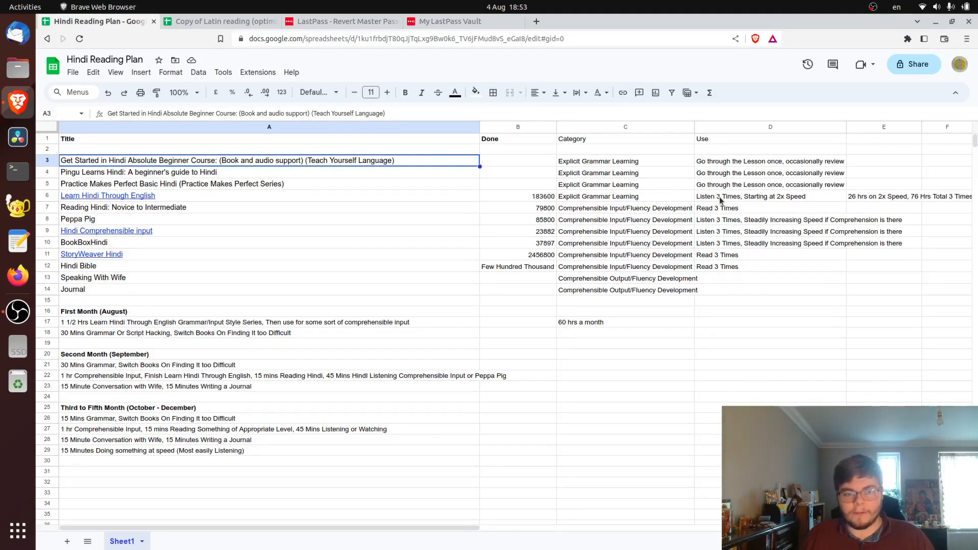
{"action": "mouse_move", "coordinate": [572, 247]}
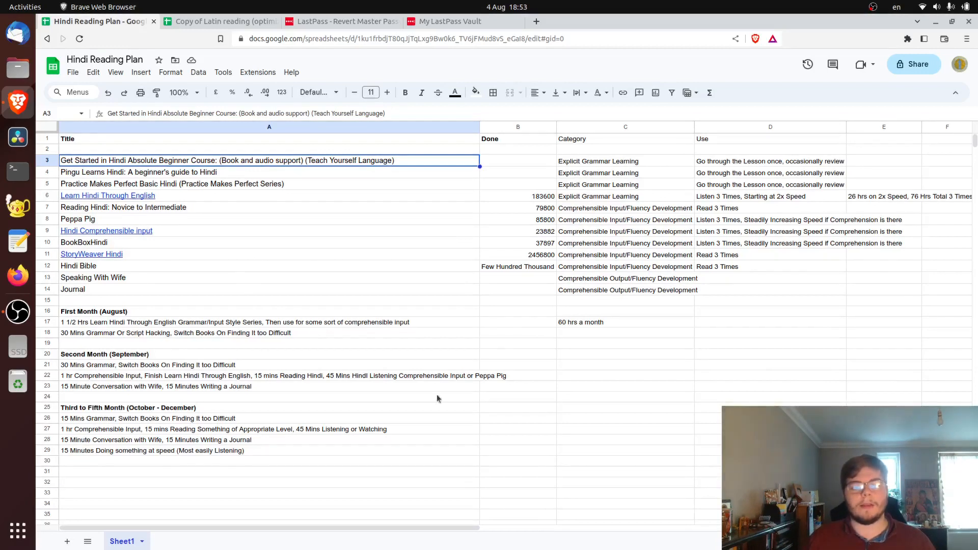
{"action": "mouse_move", "coordinate": [212, 403]}
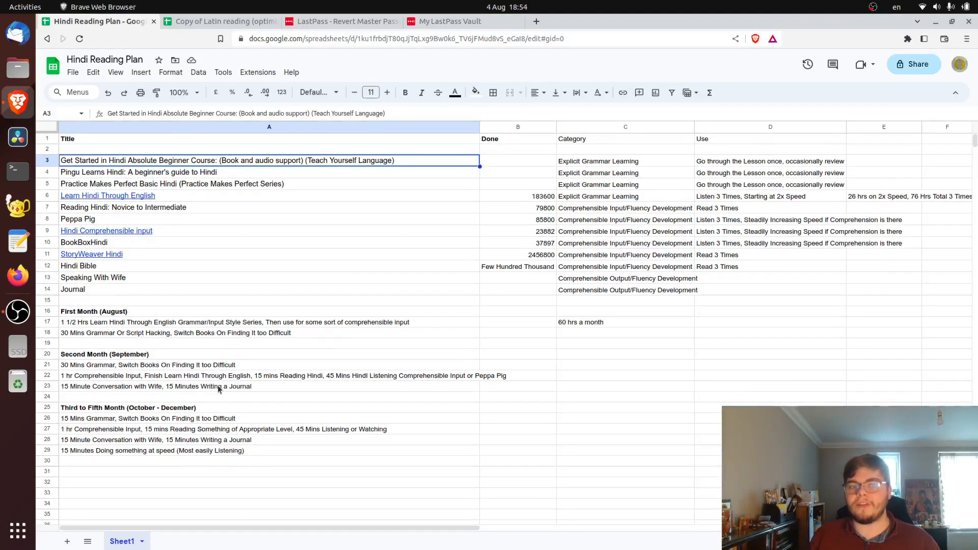
{"action": "mouse_move", "coordinate": [268, 391]}
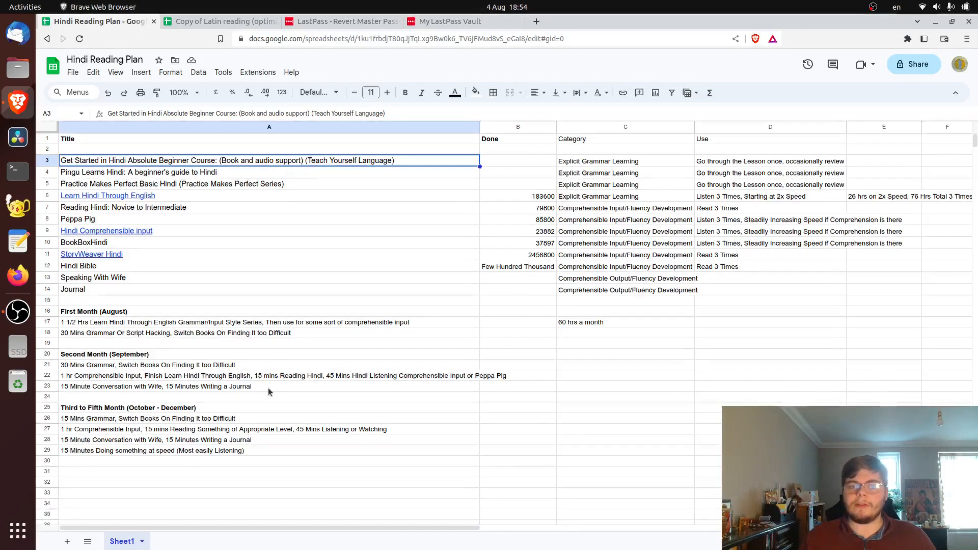
{"action": "mouse_move", "coordinate": [297, 332]}
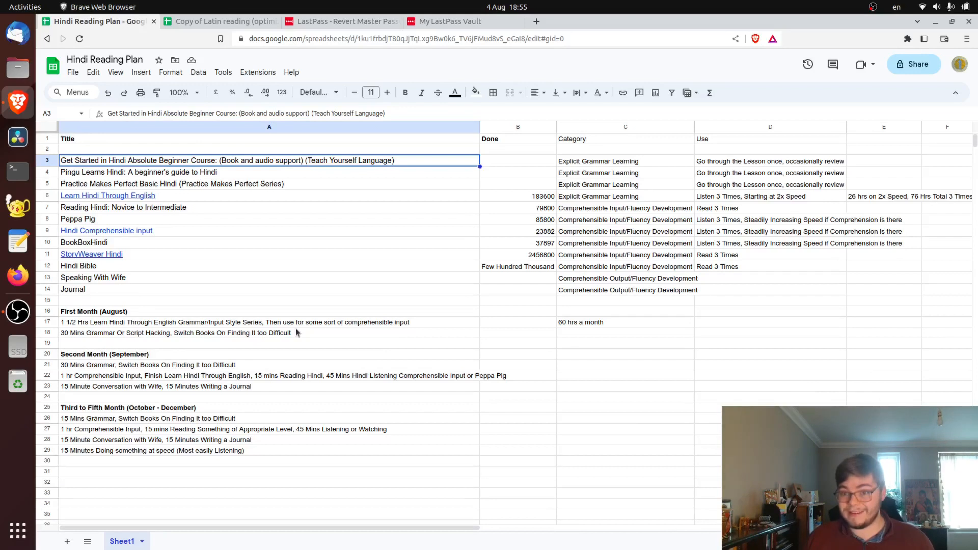
{"action": "mouse_move", "coordinate": [321, 329]}
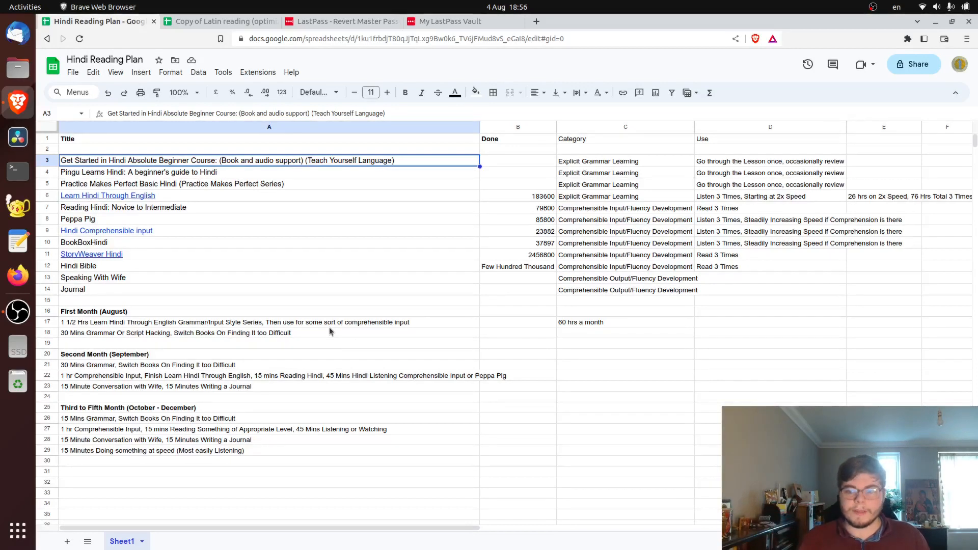
{"action": "mouse_move", "coordinate": [332, 329]}
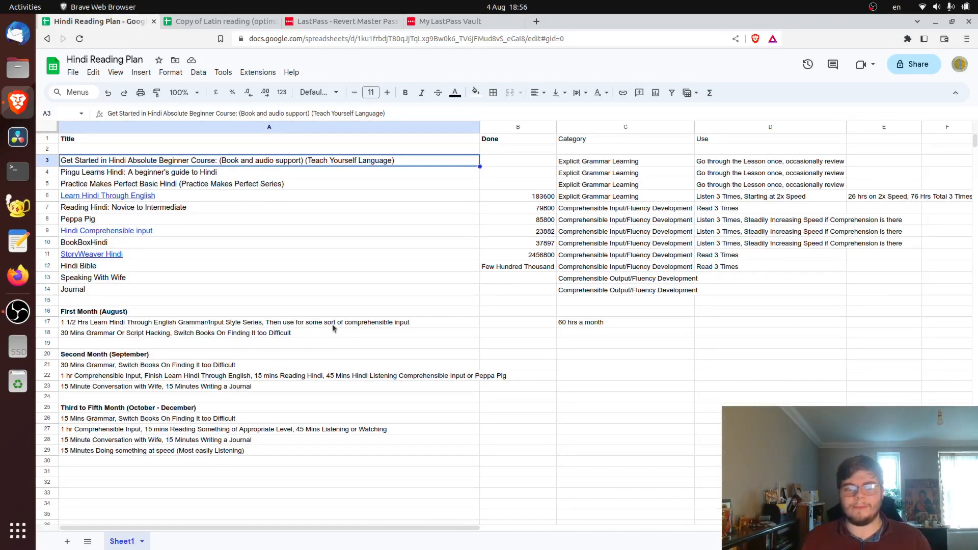
{"action": "mouse_move", "coordinate": [235, 299]}
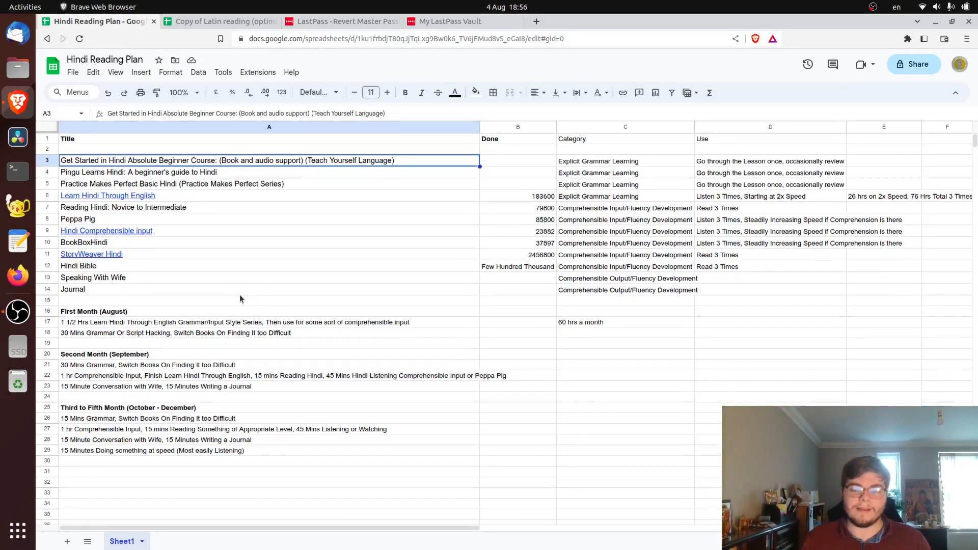
{"action": "mouse_move", "coordinate": [236, 293]}
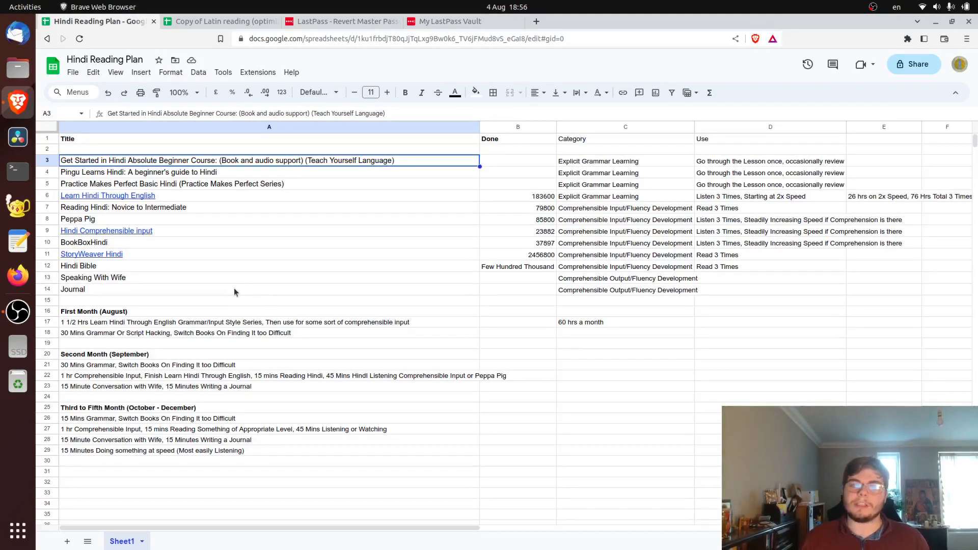
{"action": "mouse_move", "coordinate": [252, 298]}
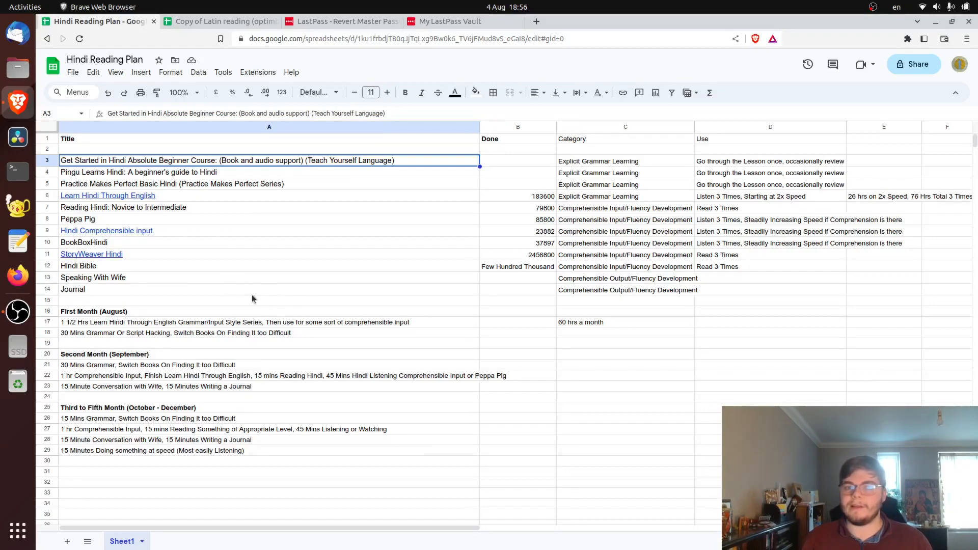